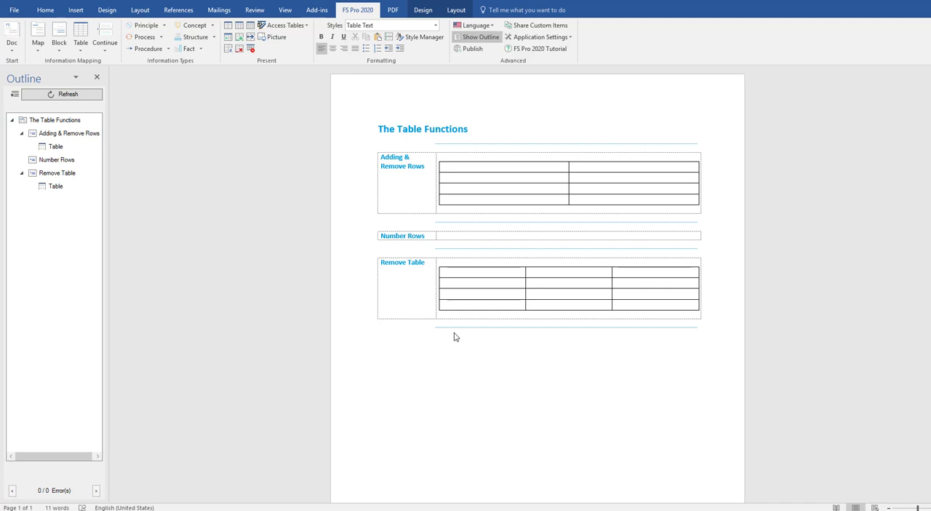
pyautogui.moveTo(437, 180)
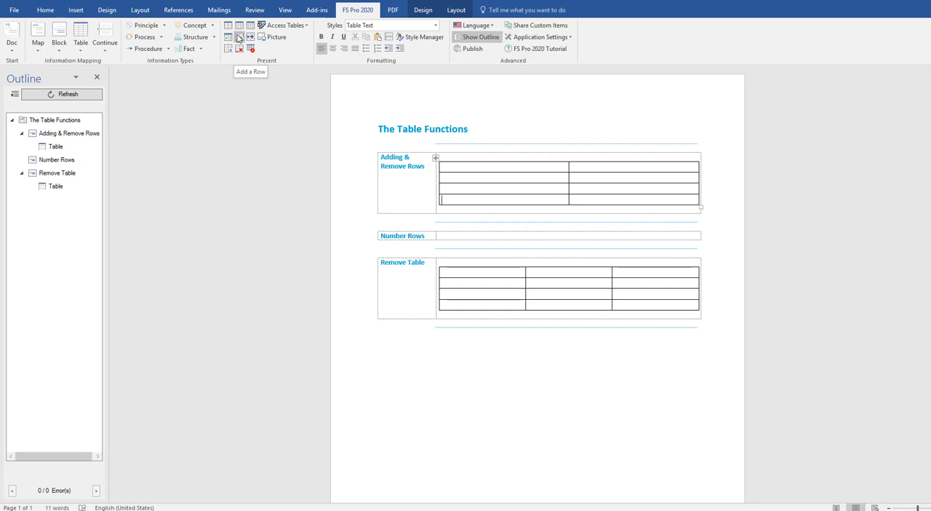
# Append a new row to the bottom of the first table via Add a Row
pyautogui.click(237, 38)
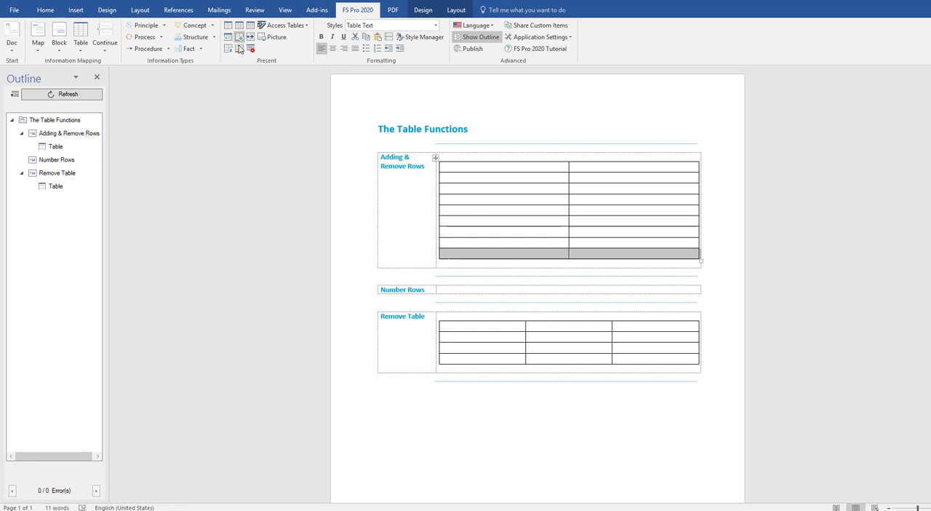
pyautogui.moveTo(240, 49)
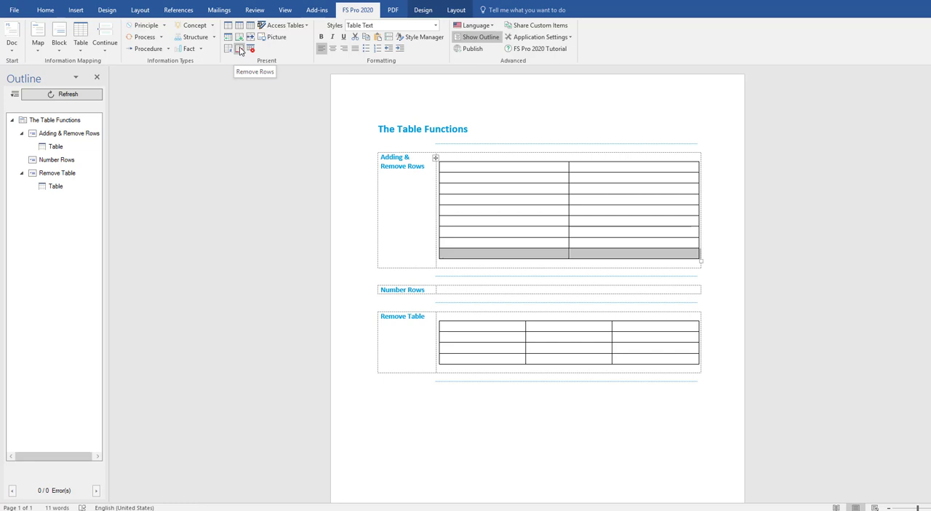
# Delete the selected extra rows from the first table with Remove Rows
pyautogui.click(242, 49)
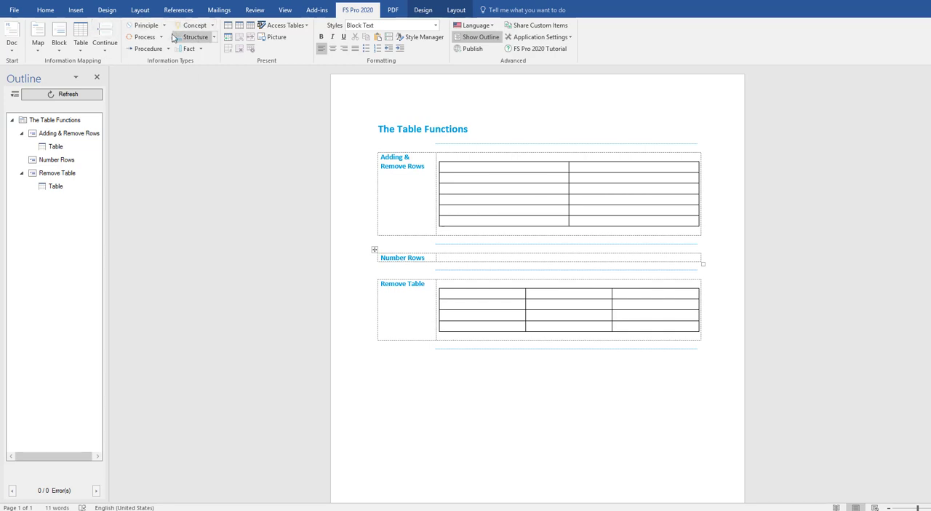
pyautogui.moveTo(462, 259)
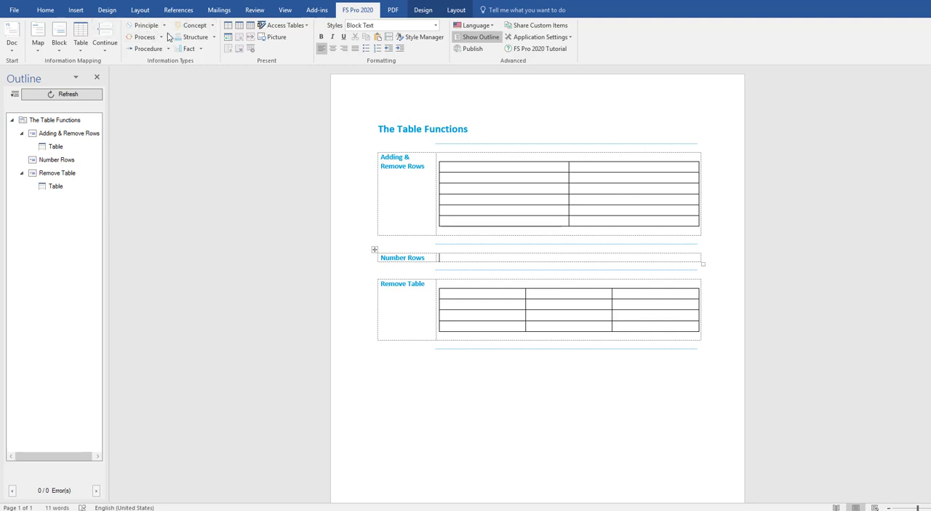
# Insert a Structure table with Stage and Description columns into Number Rows
pyautogui.click(162, 38)
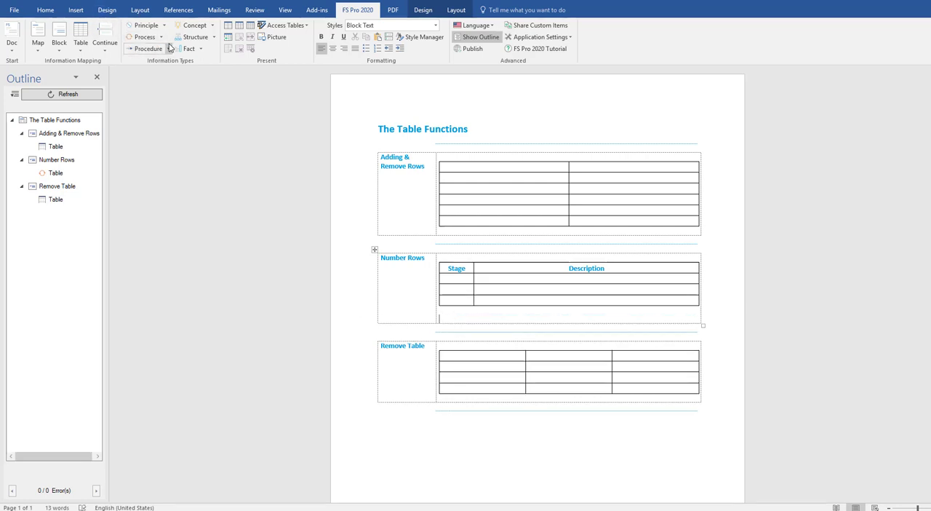
# Insert a Procedure table with Step and Action columns below the Stage table
pyautogui.click(148, 48)
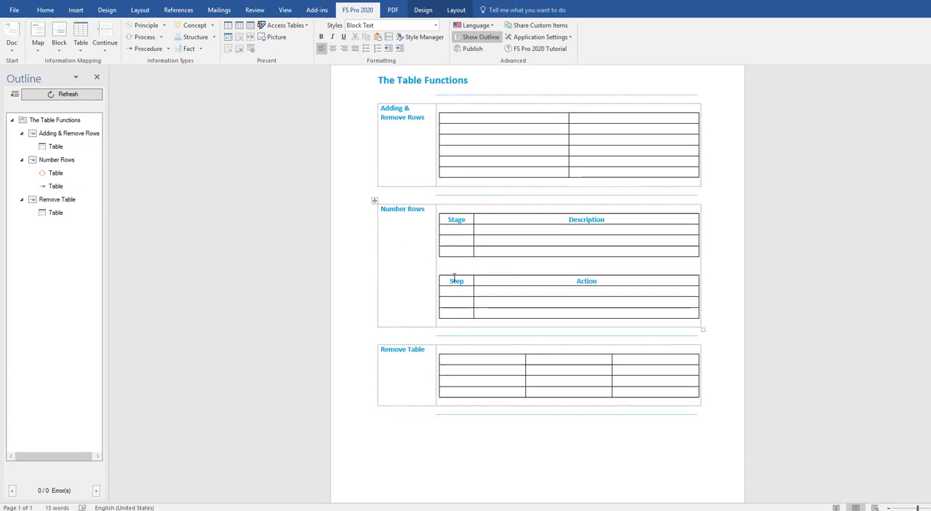
pyautogui.moveTo(493, 277)
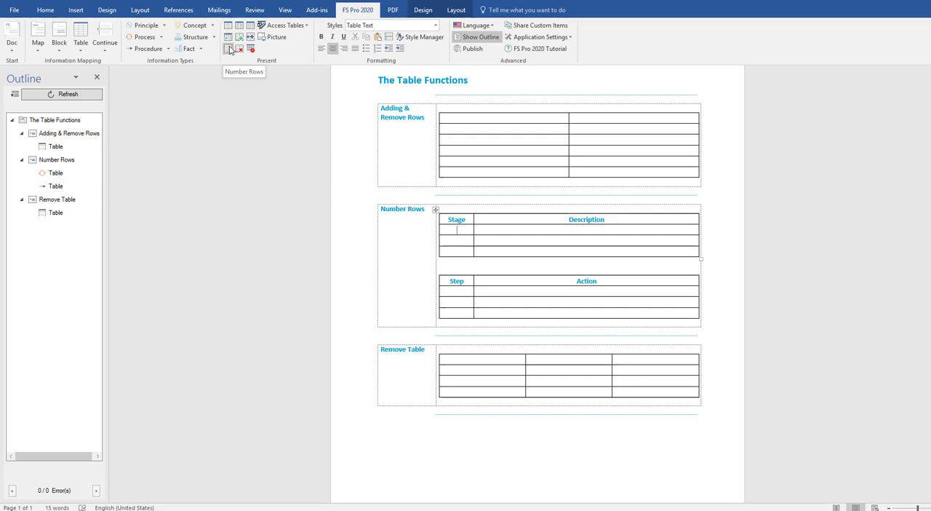
# Number the Stage table's first column 1, 2, 3 with Number Rows
pyautogui.click(230, 48)
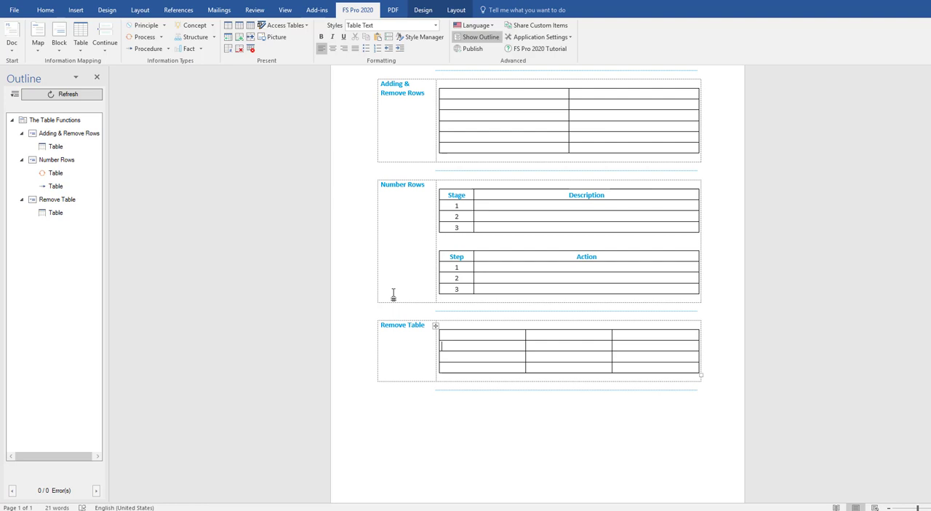
pyautogui.moveTo(464, 308)
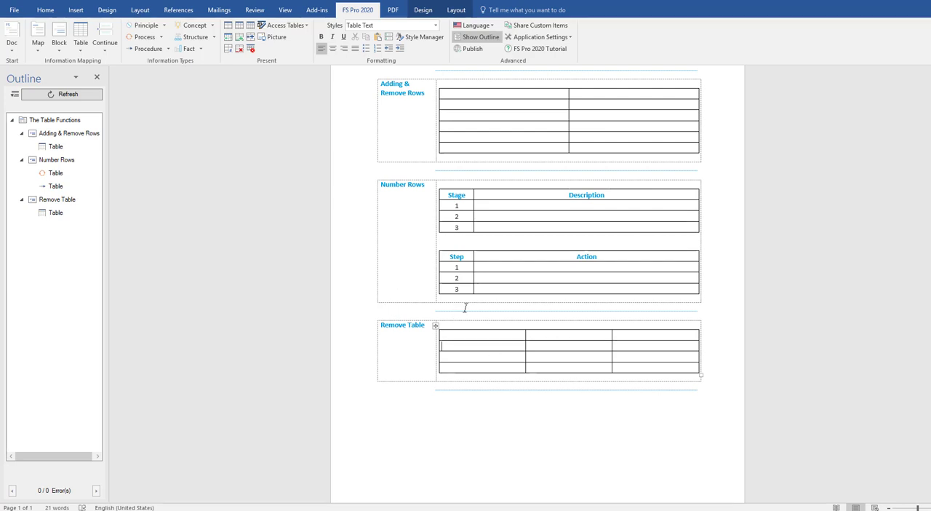
pyautogui.click(474, 358)
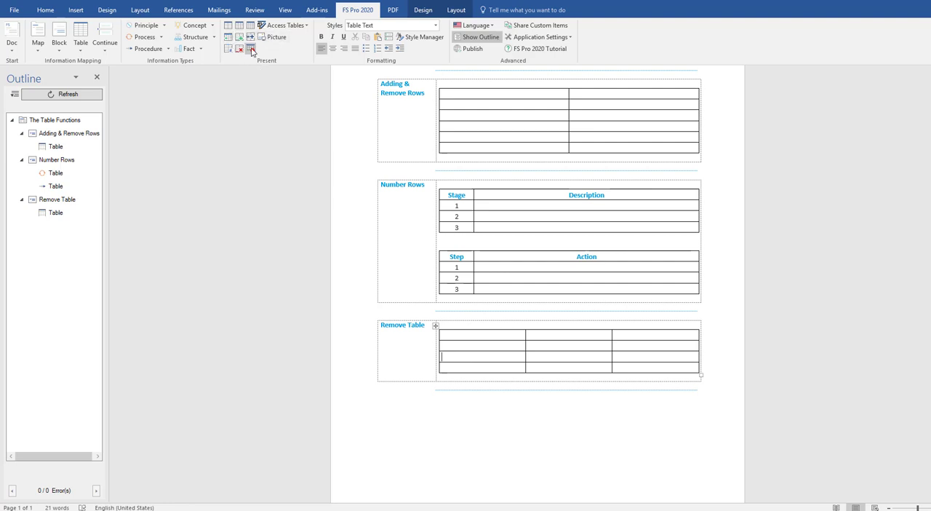
pyautogui.moveTo(251, 49)
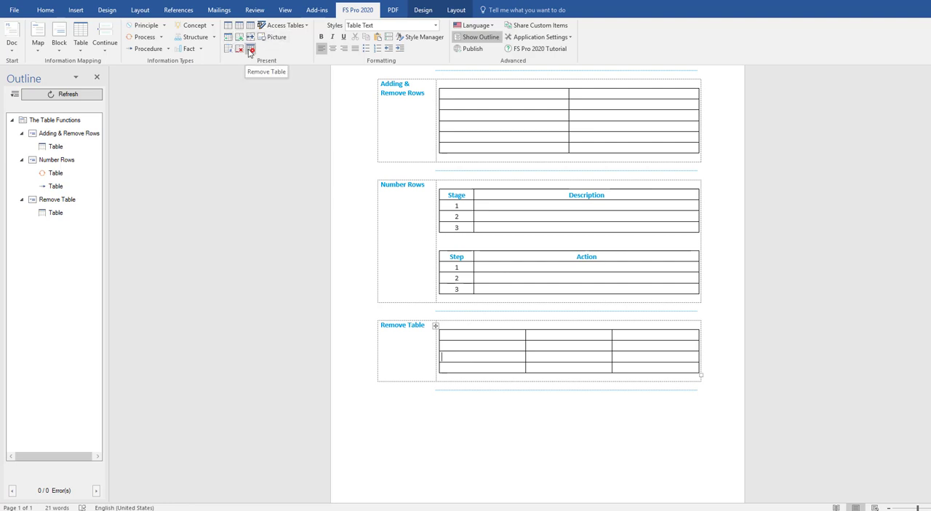